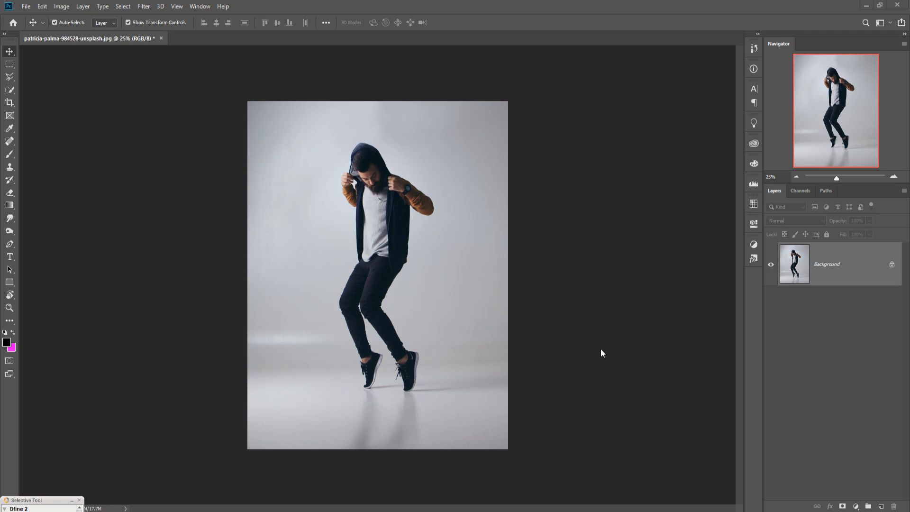
mouse_move(457, 134)
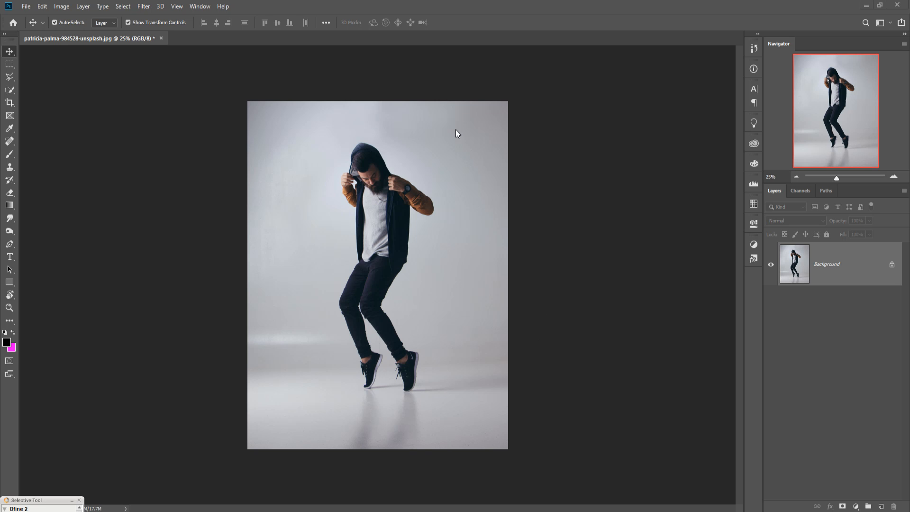
mouse_move(341, 314)
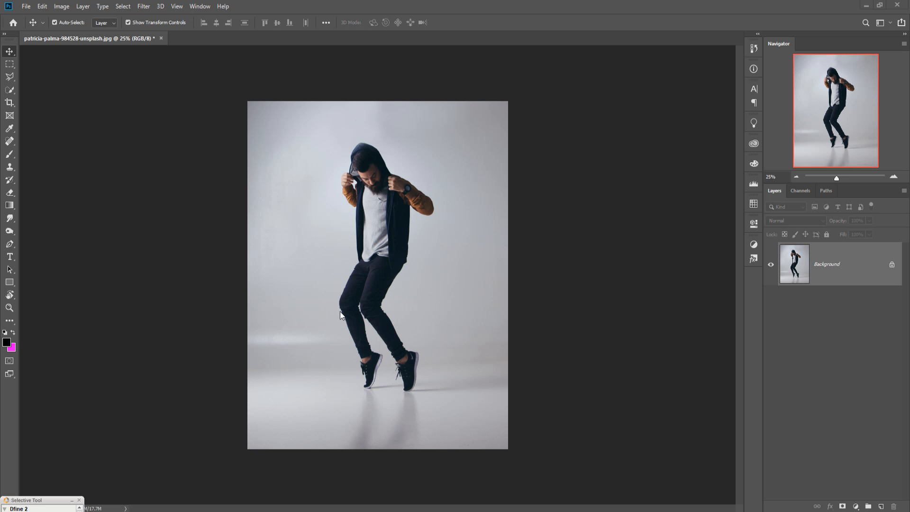
mouse_move(438, 254)
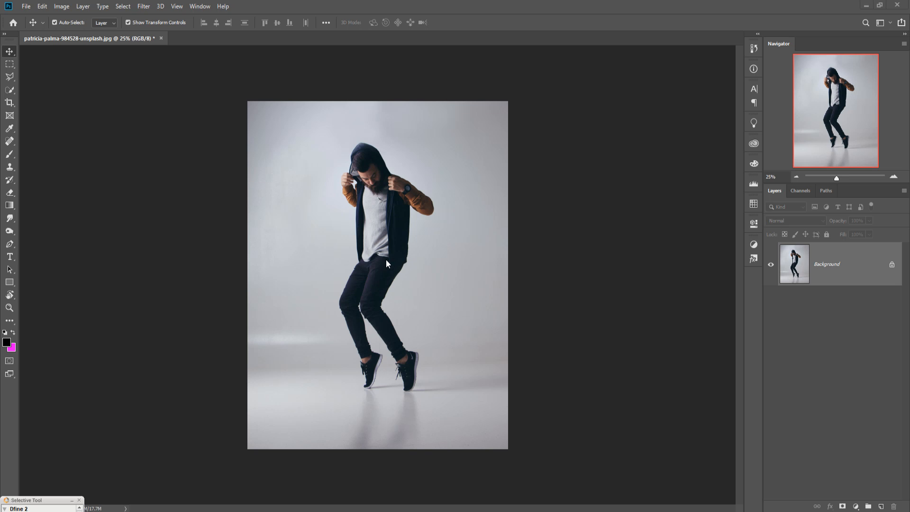
mouse_move(331, 197)
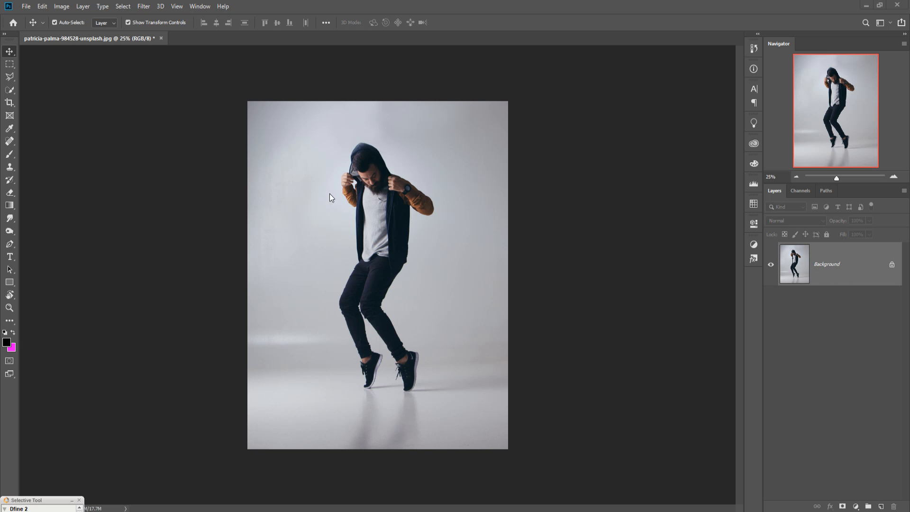
mouse_move(841, 262)
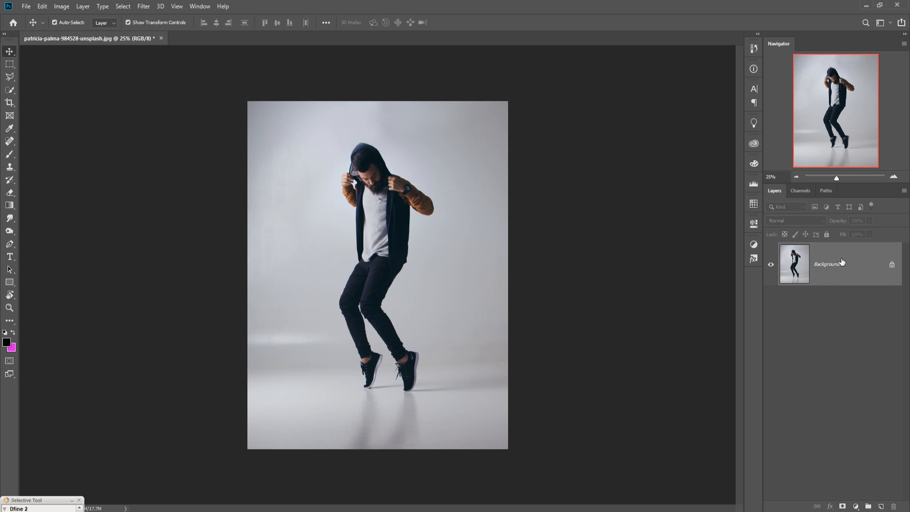
Duplicate the Background layer into a Background copy layer via its context menu
right_click(827, 264)
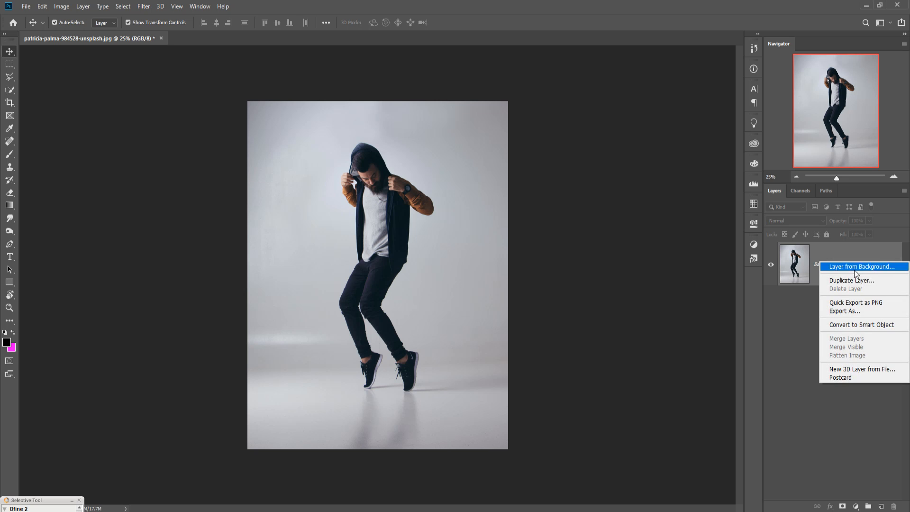
left_click(851, 280)
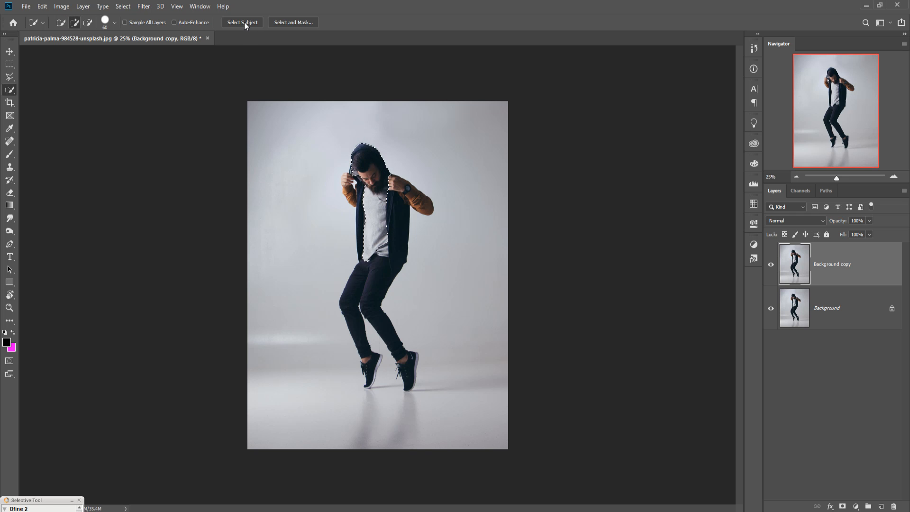
Use Select Subject to select the whole dancer, discarding the earlier partial selection
left_click(241, 21)
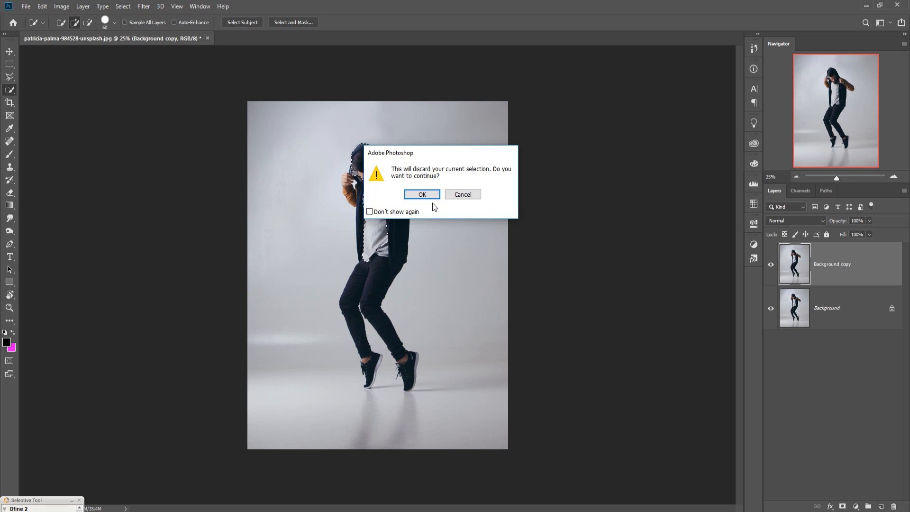
left_click(422, 193)
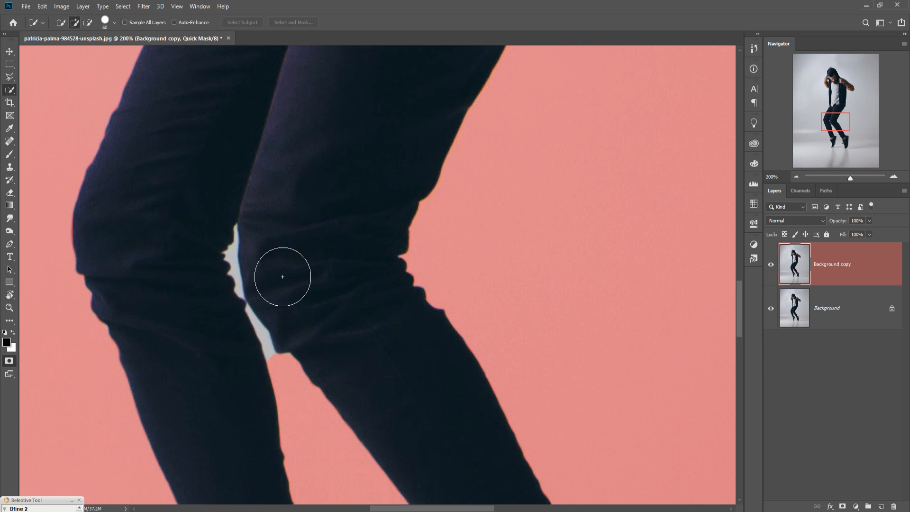
mouse_move(307, 385)
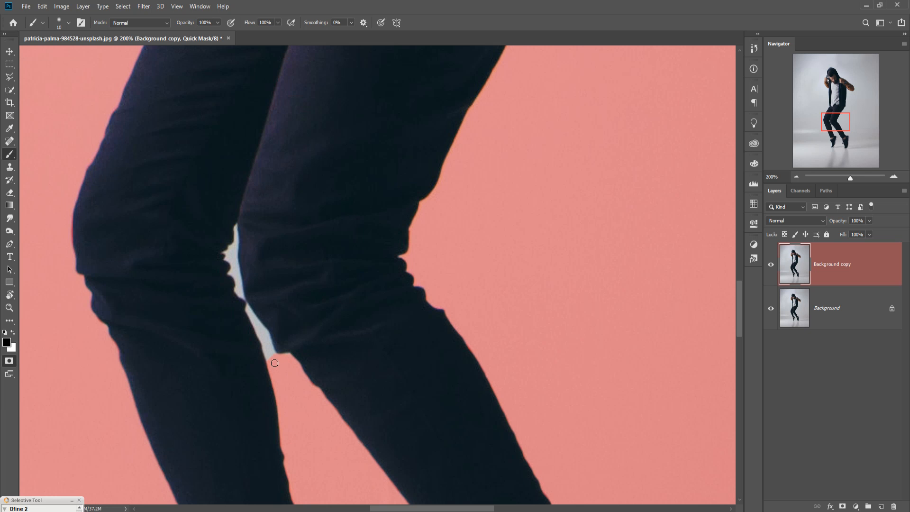
Brush the light background gap between the knees into the quick mask, finishing with a smaller brush
left_click_drag(275, 363, 255, 322)
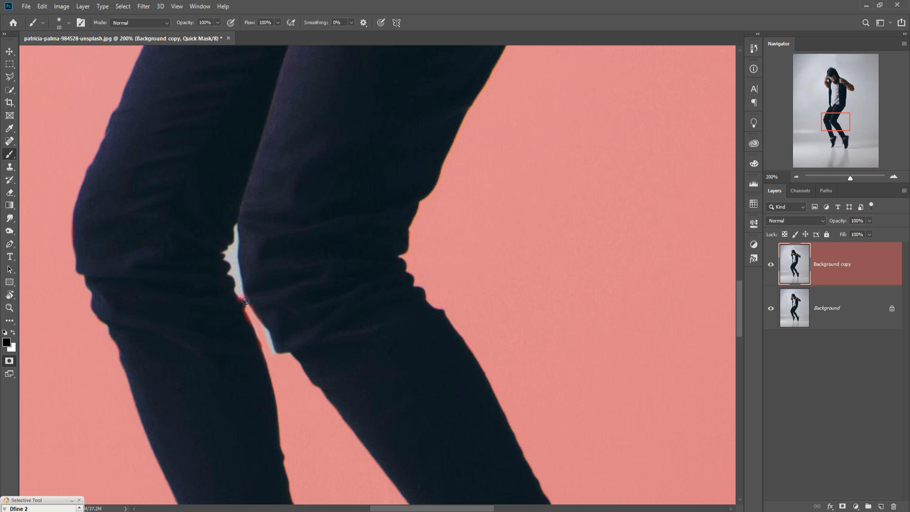
left_click_drag(245, 300, 231, 257)
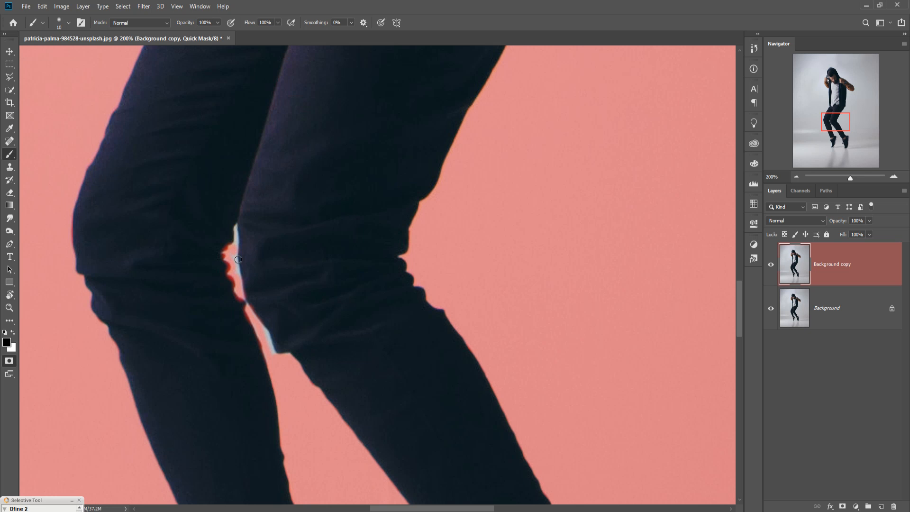
left_click_drag(238, 260, 270, 340)
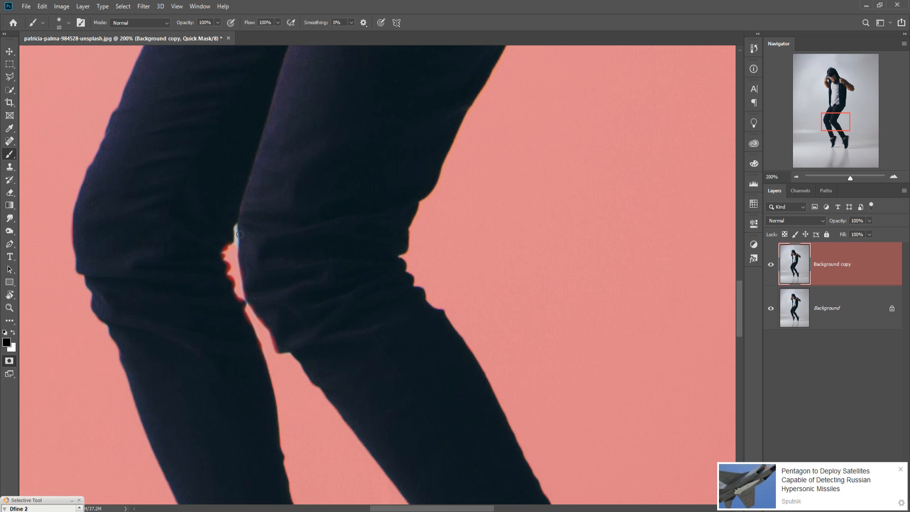
key("[")
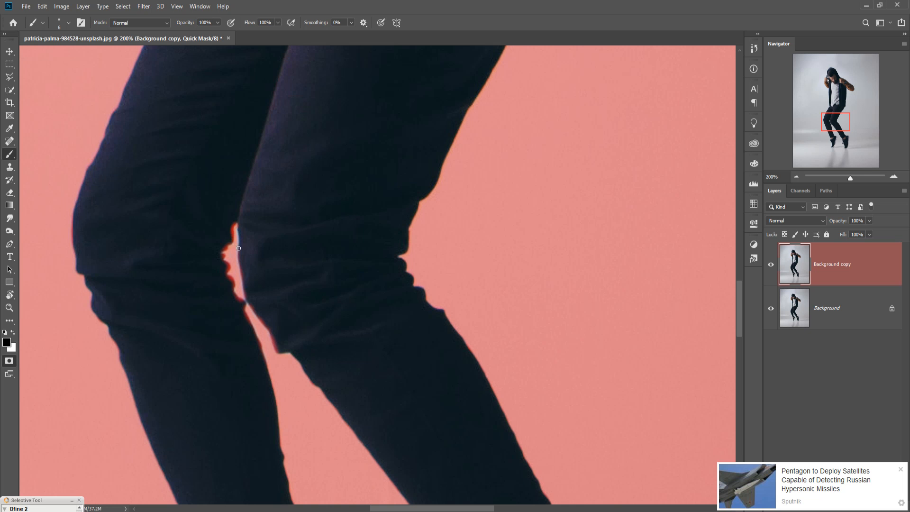
left_click_drag(238, 249, 372, 337)
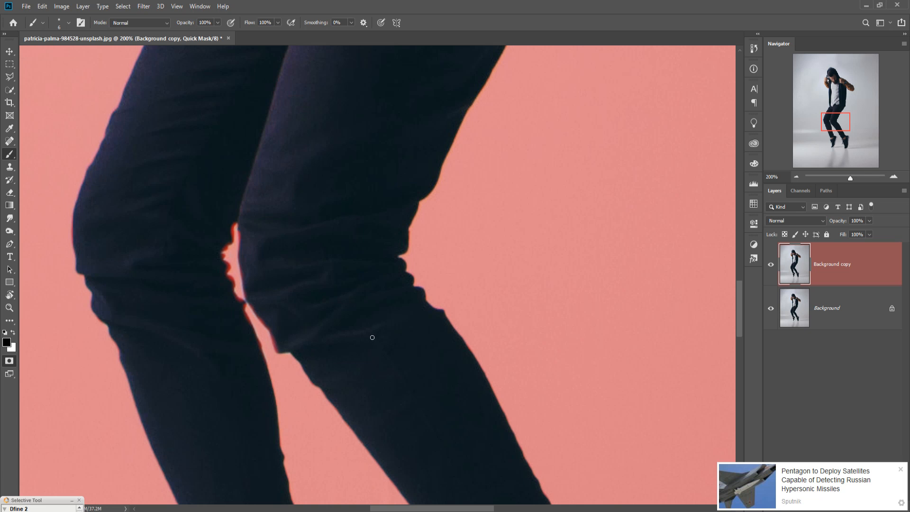
Brush with white along the left sneaker's sole to add its pale edge back into the selection
scroll("down", 3)
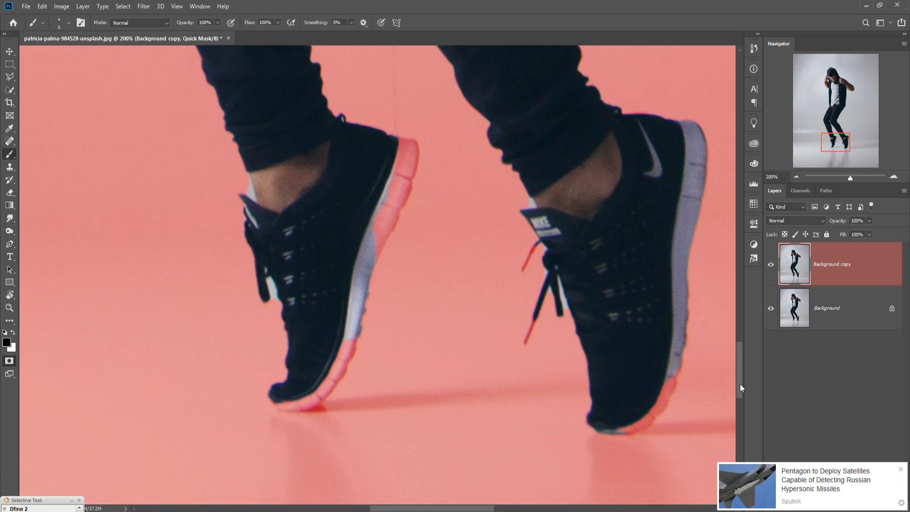
mouse_move(376, 243)
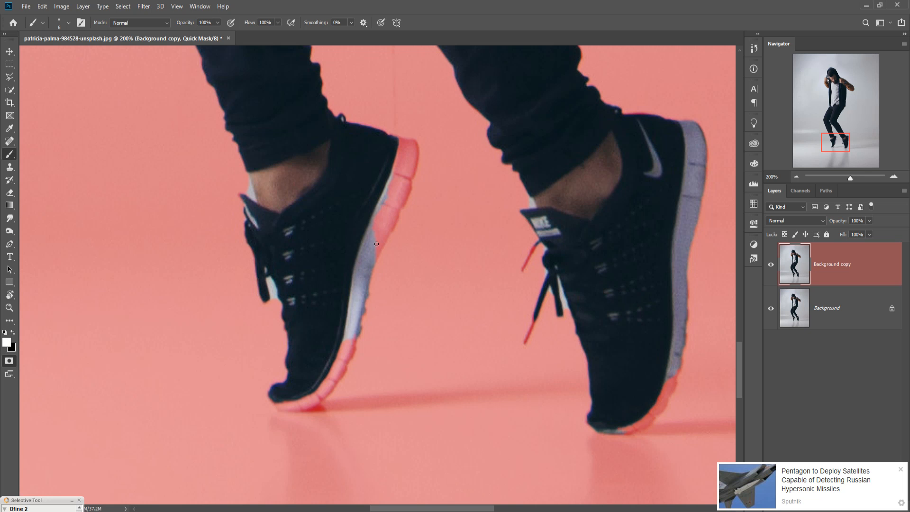
left_click_drag(376, 243, 407, 151)
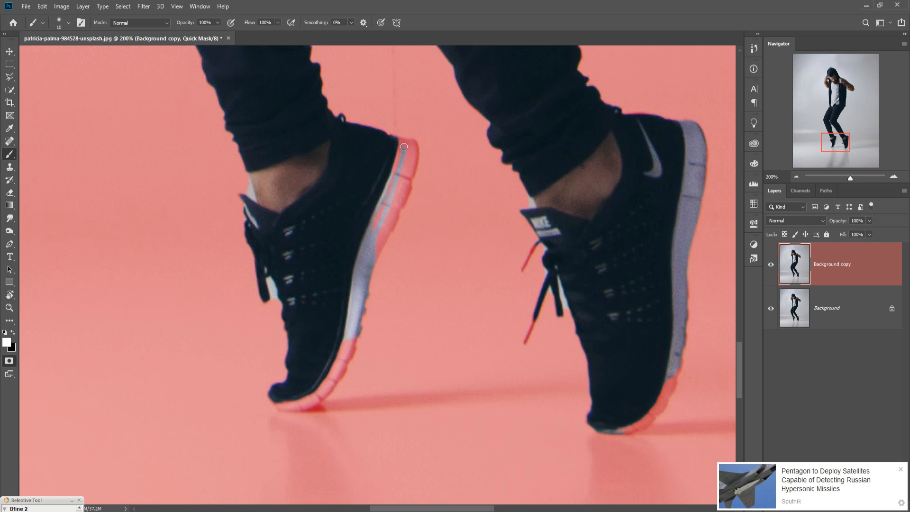
left_click_drag(405, 147, 416, 165)
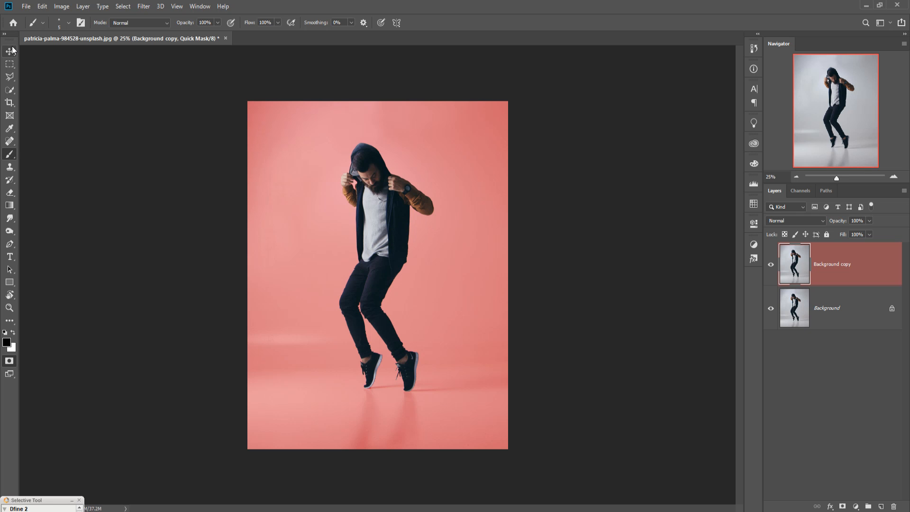
Return to the Quick Selection tool so the mask becomes a marching-ants selection of the dancer
left_click(10, 52)
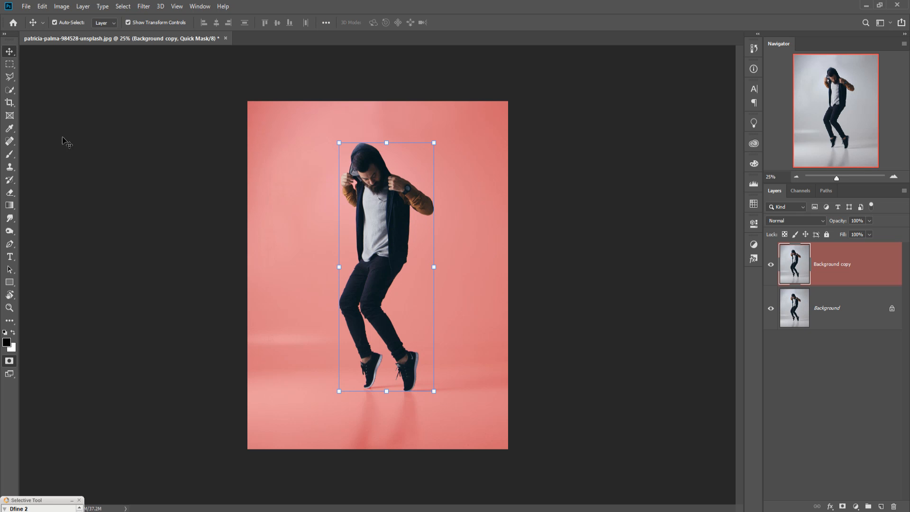
left_click(10, 91)
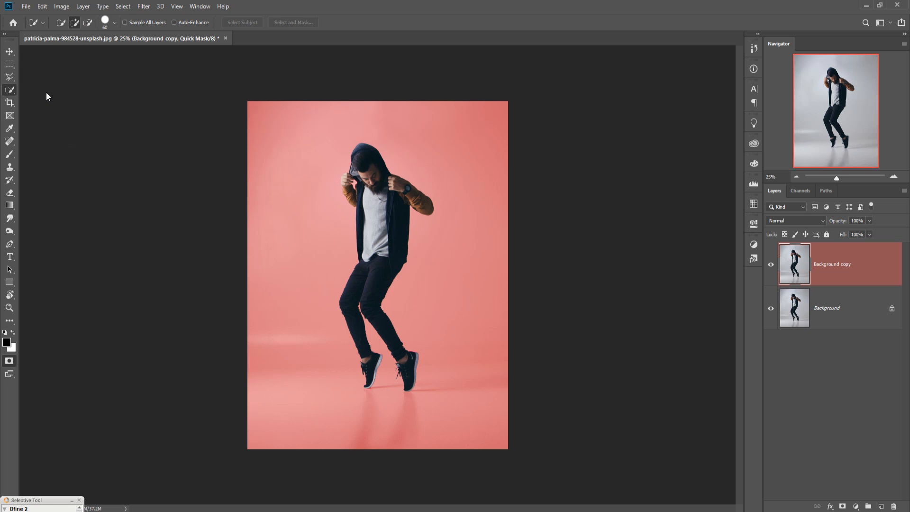
mouse_move(300, 49)
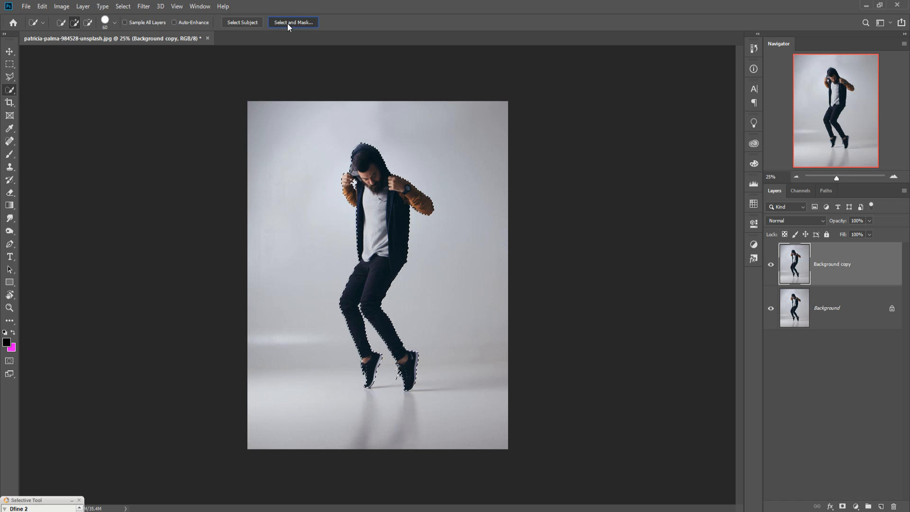
In Select and Mask, output the dancer selection as a New Layer with Layer Mask
left_click(293, 22)
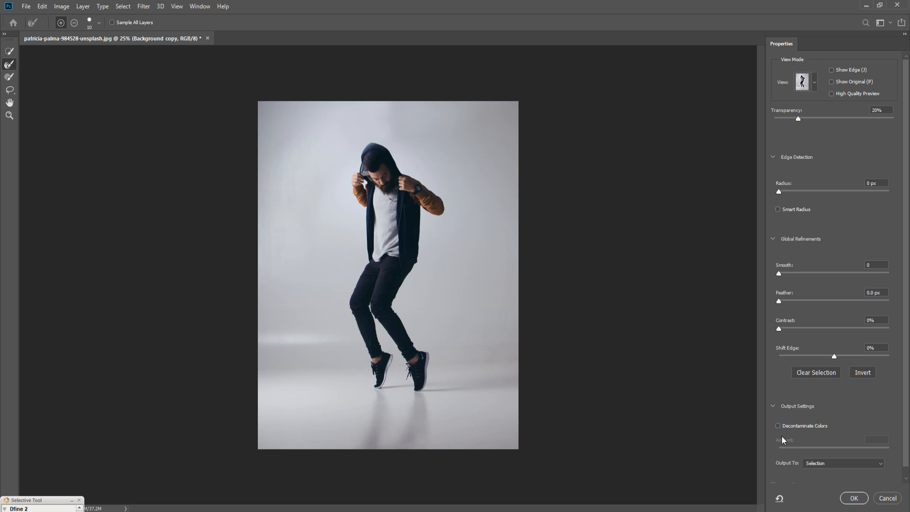
left_click(842, 463)
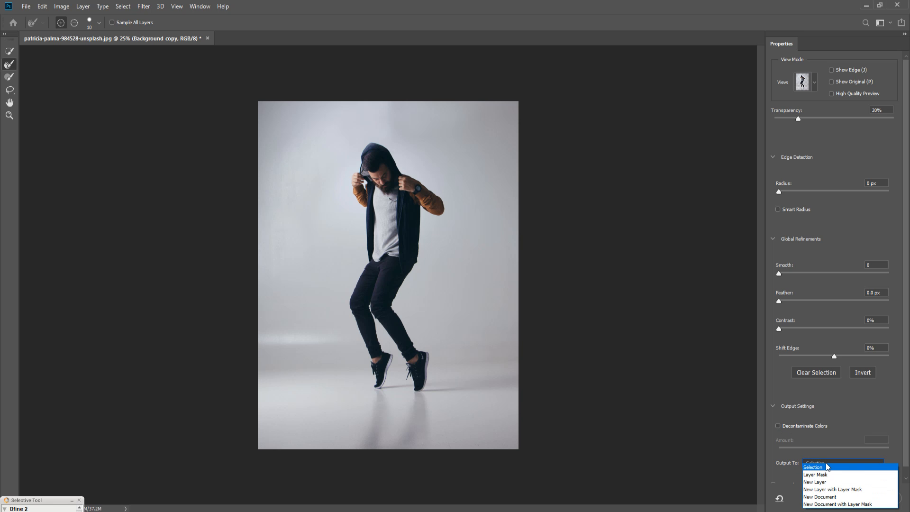
mouse_move(828, 489)
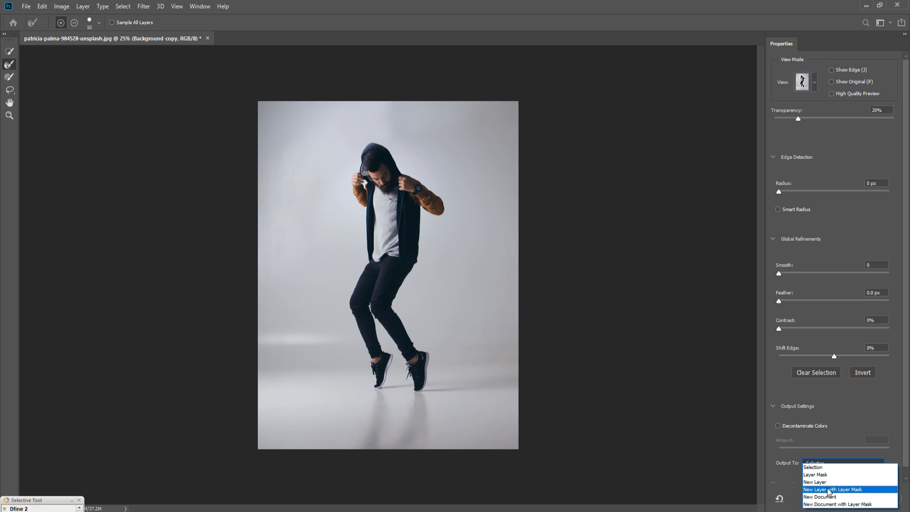
mouse_move(819, 494)
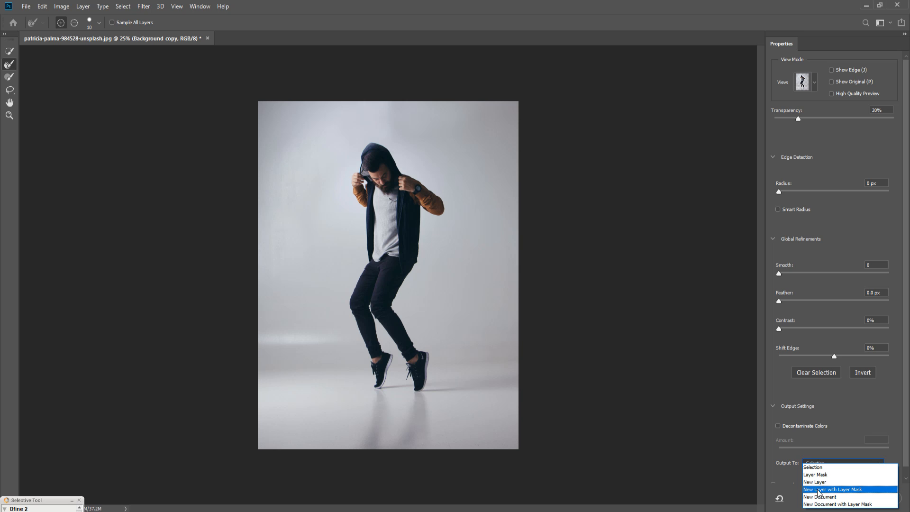
left_click(834, 489)
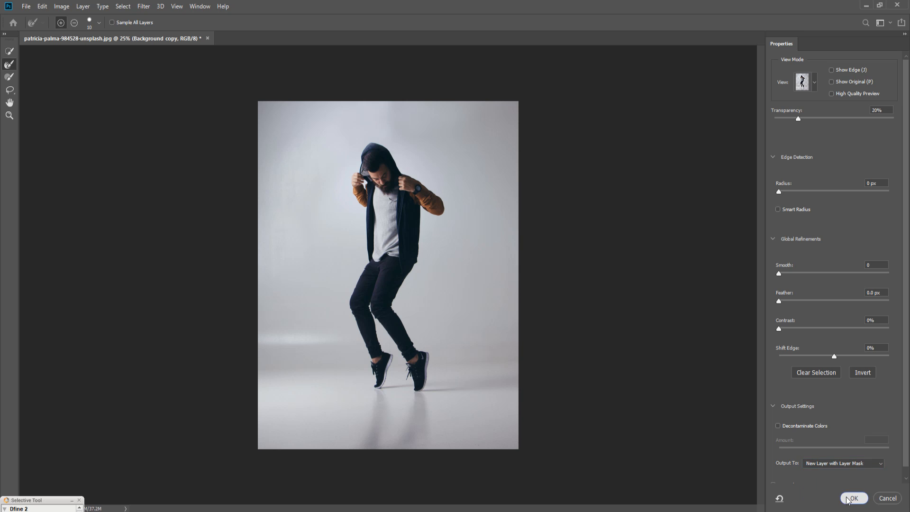
left_click(852, 501)
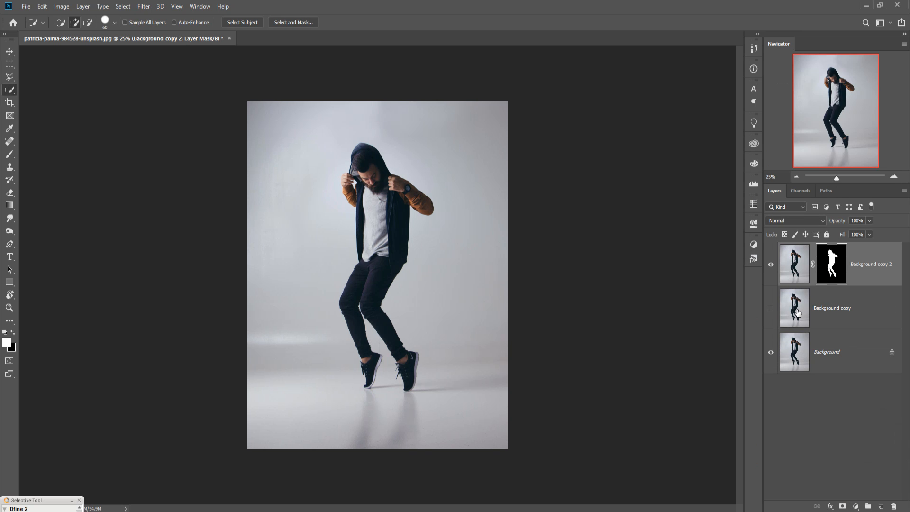
mouse_move(794, 307)
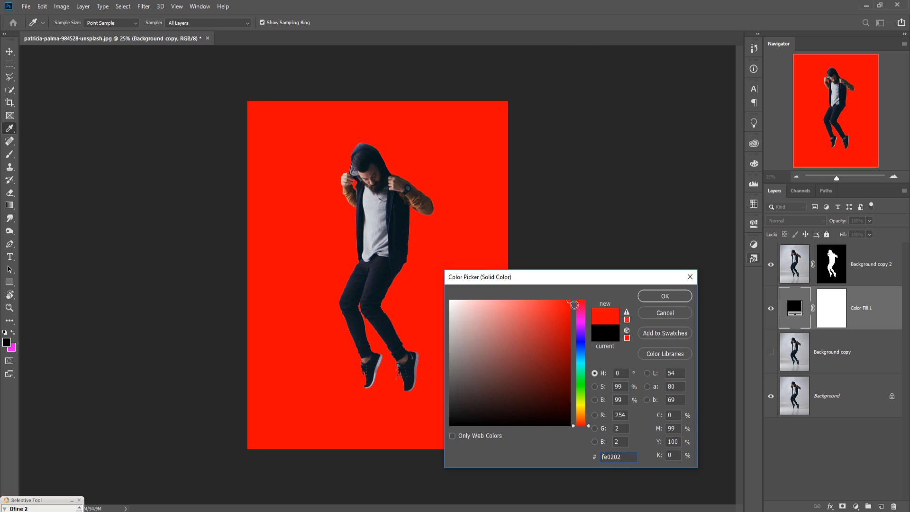
Confirm bright red fe0202 as the Solid Color fill beneath the masked dancer layer
left_click(664, 295)
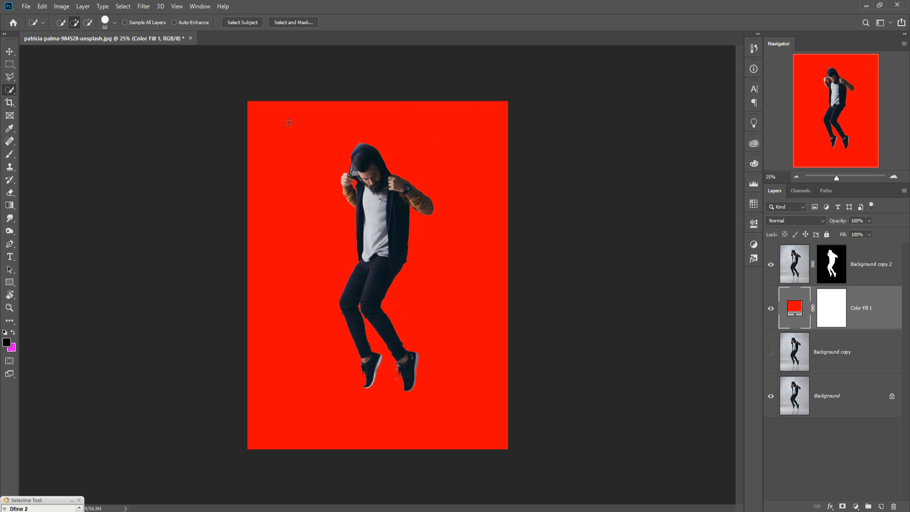
mouse_move(472, 334)
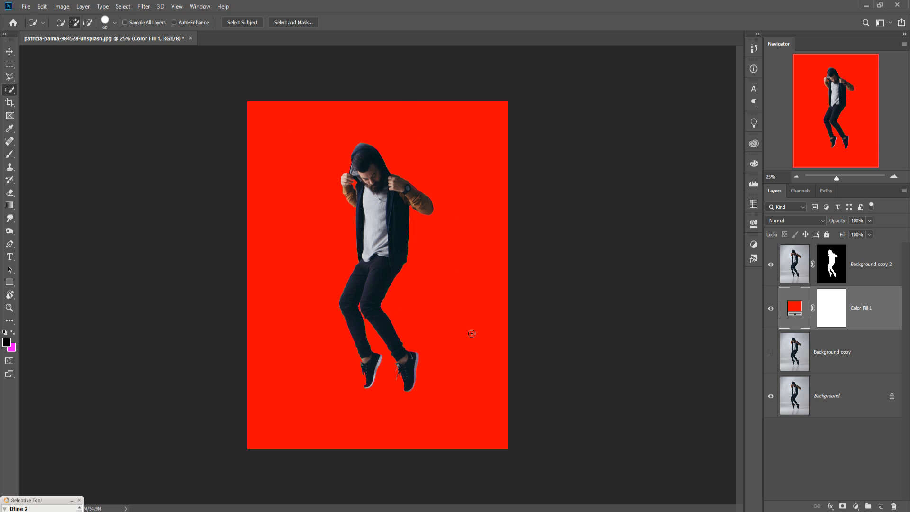
mouse_move(367, 416)
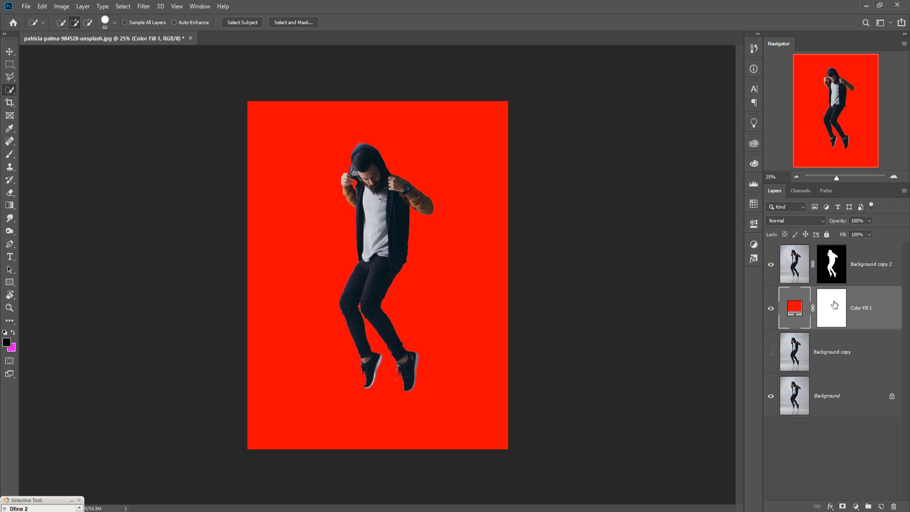
Set the Color Fill 1 layer's blend mode to Multiply so the studio shadows show through
left_click(795, 221)
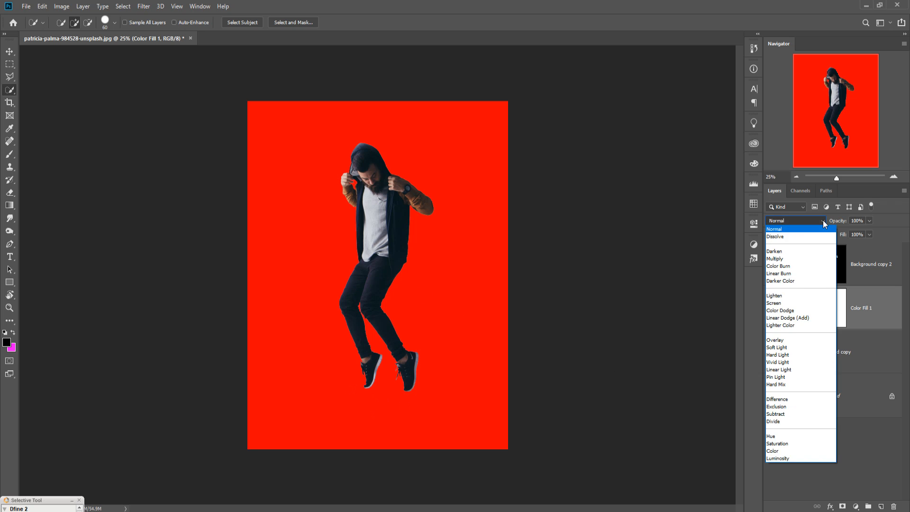
left_click(775, 258)
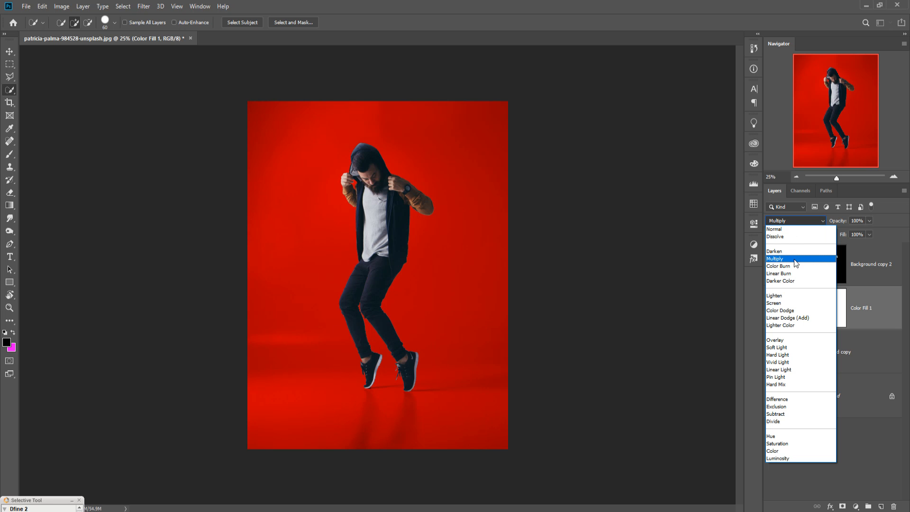
left_click(774, 258)
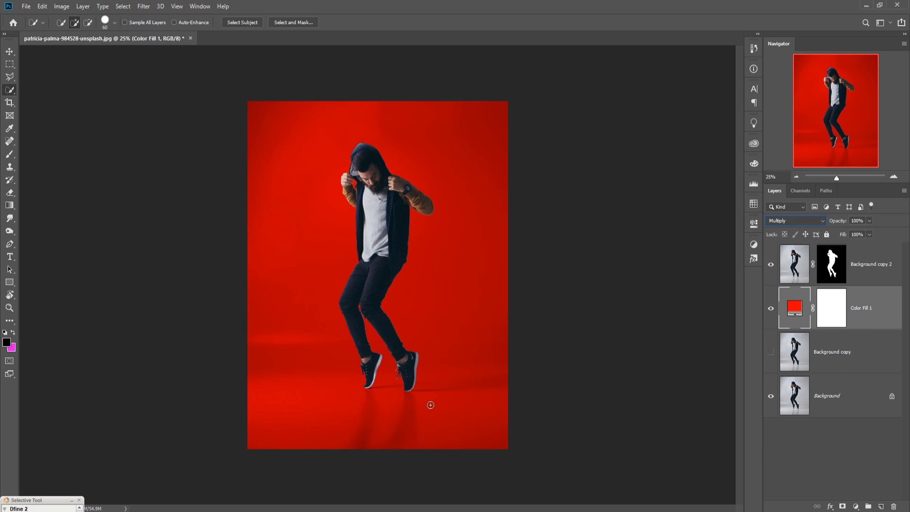
mouse_move(421, 416)
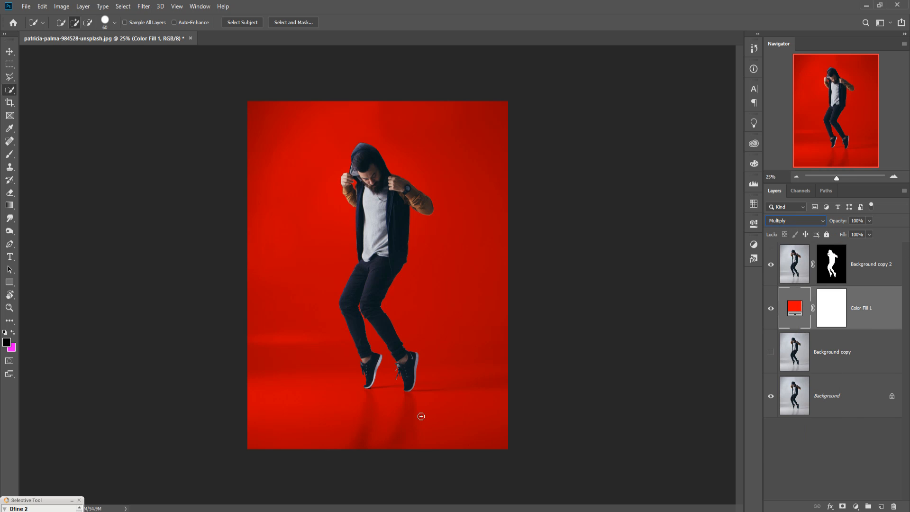
mouse_move(367, 427)
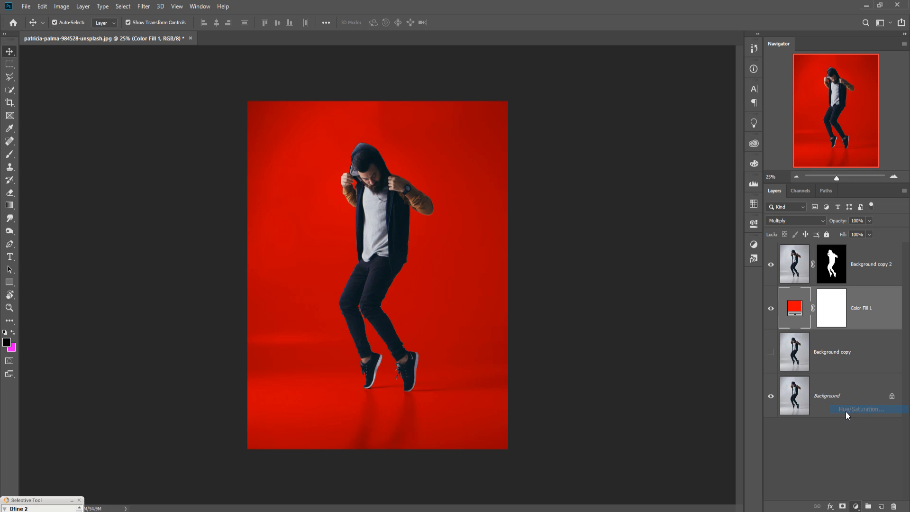
Add a Hue/Saturation adjustment with Colorize on, first trying a saturated teal tint
left_click(860, 410)
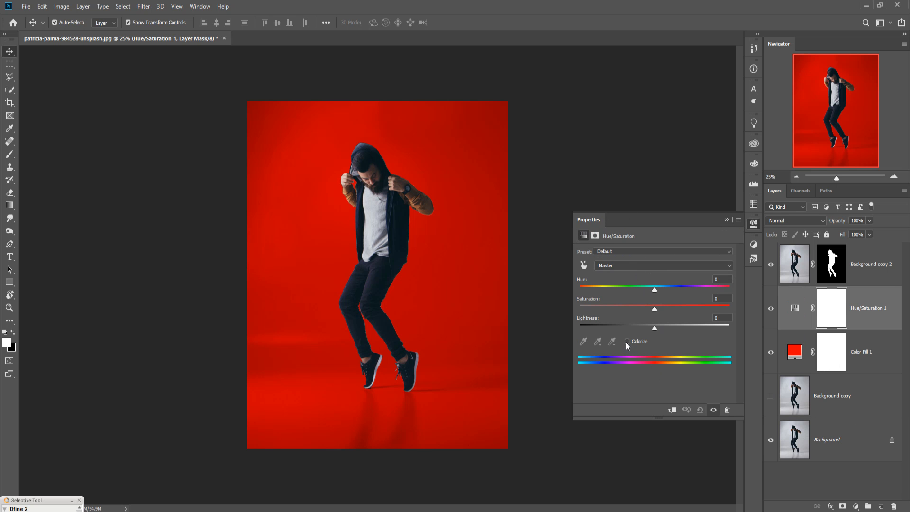
left_click(627, 342)
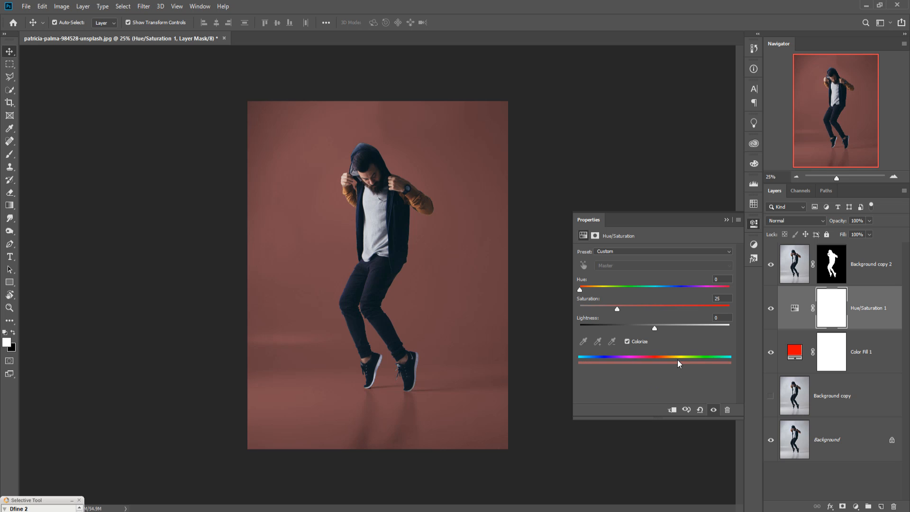
left_click_drag(578, 290, 619, 290)
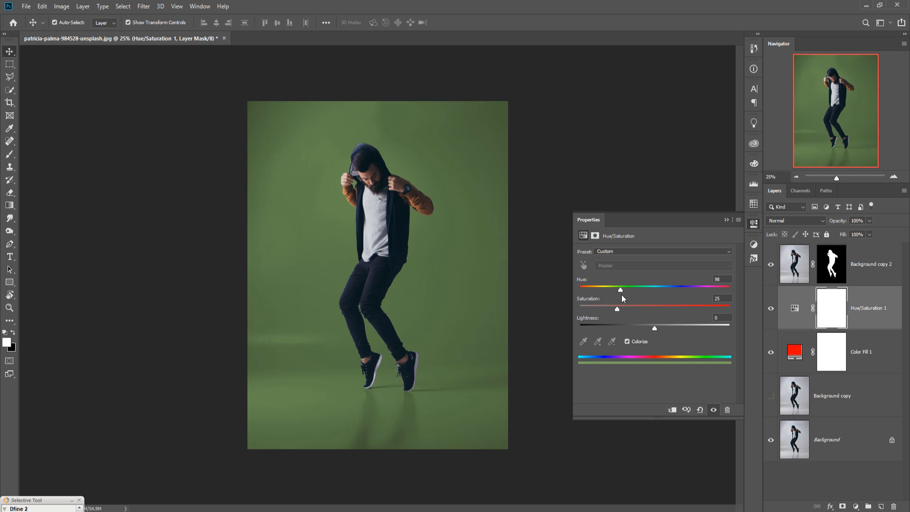
left_click_drag(619, 289, 645, 289)
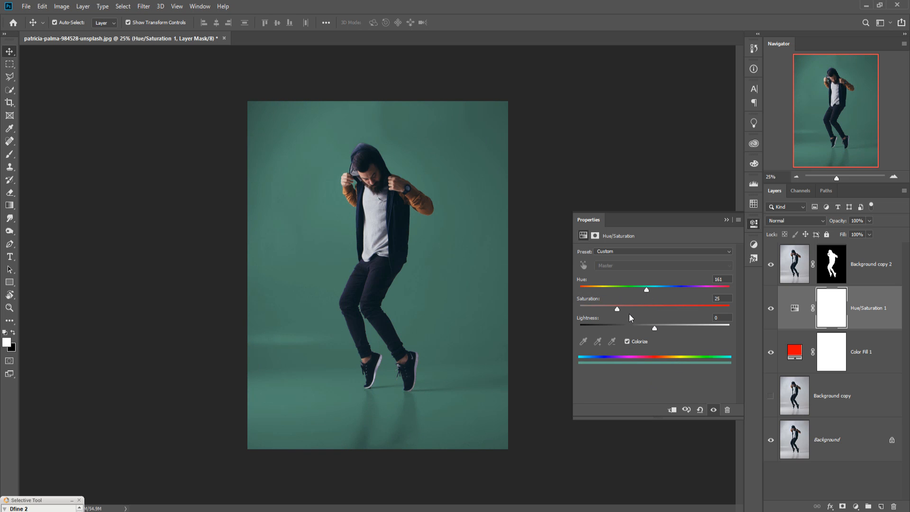
left_click_drag(617, 309, 653, 309)
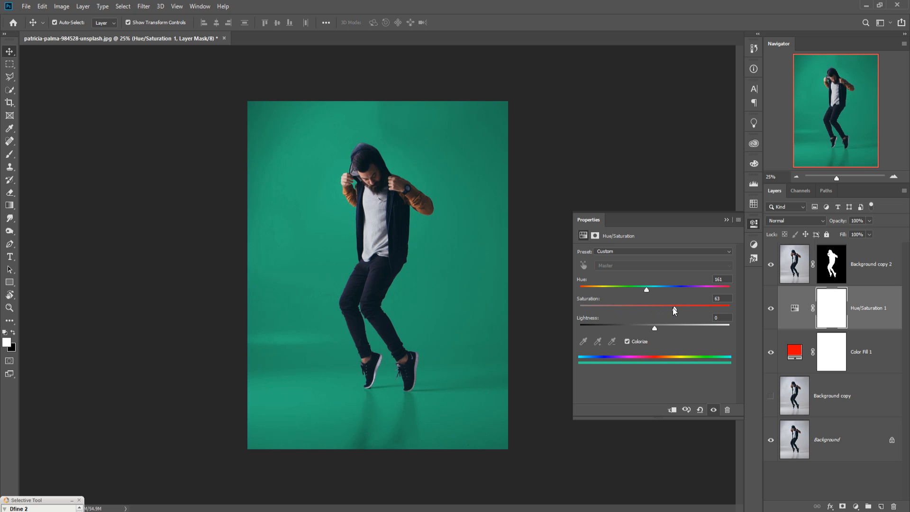
left_click_drag(645, 308, 671, 308)
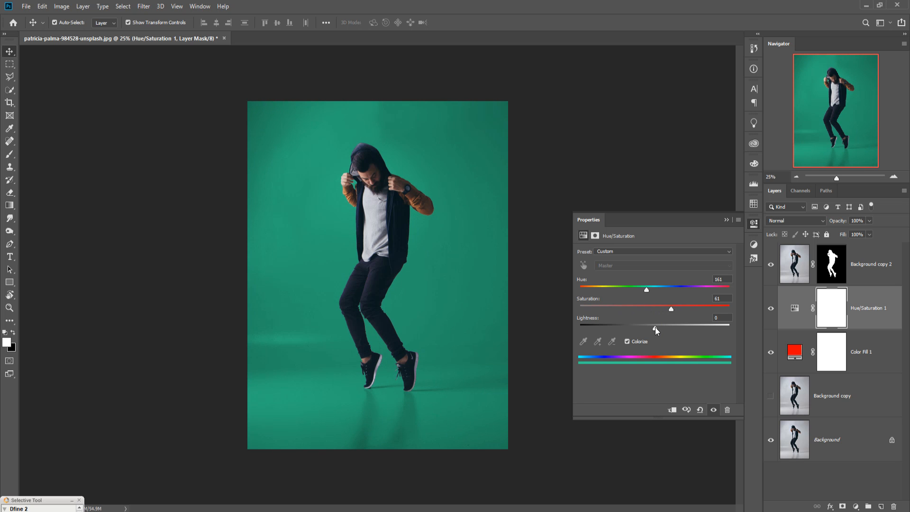
left_click_drag(671, 325, 678, 325)
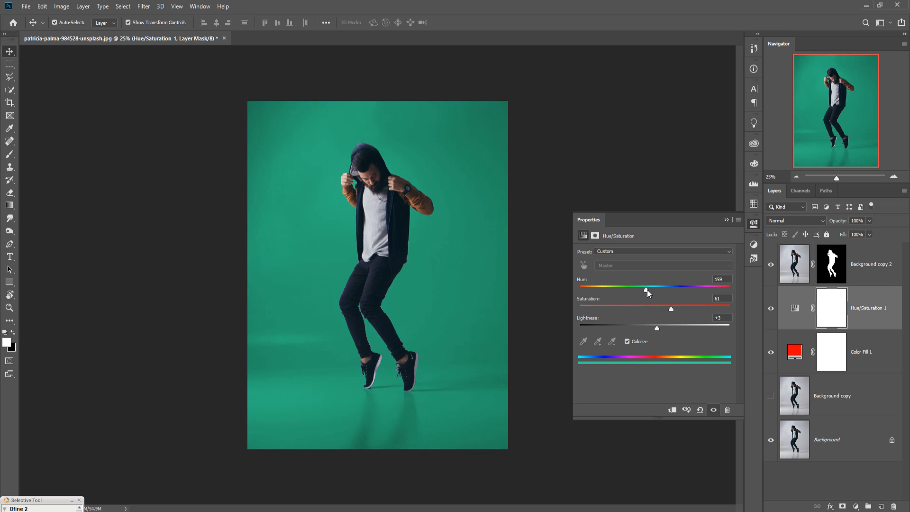
Settle the colorize tint on deep red: Hue 360, Saturation 74, Lightness +4
left_click_drag(645, 286, 689, 286)
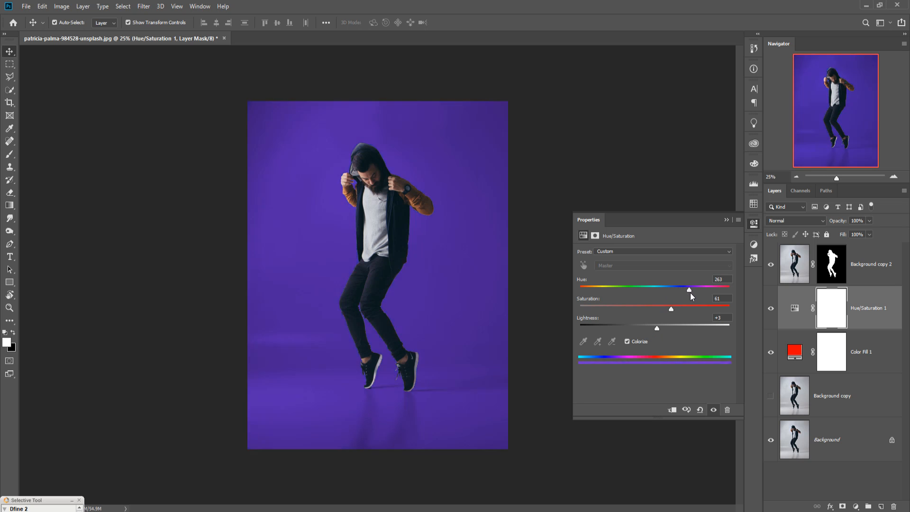
left_click_drag(689, 290, 729, 290)
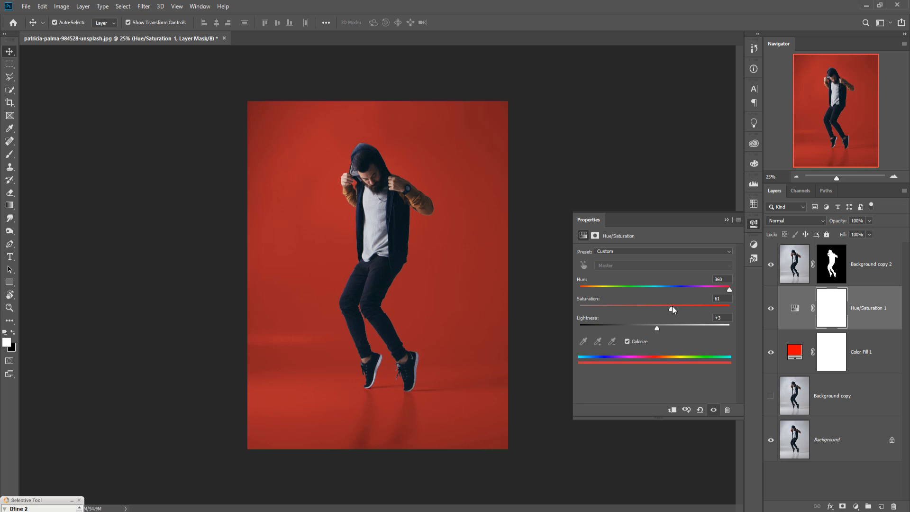
left_click_drag(672, 306, 676, 306)
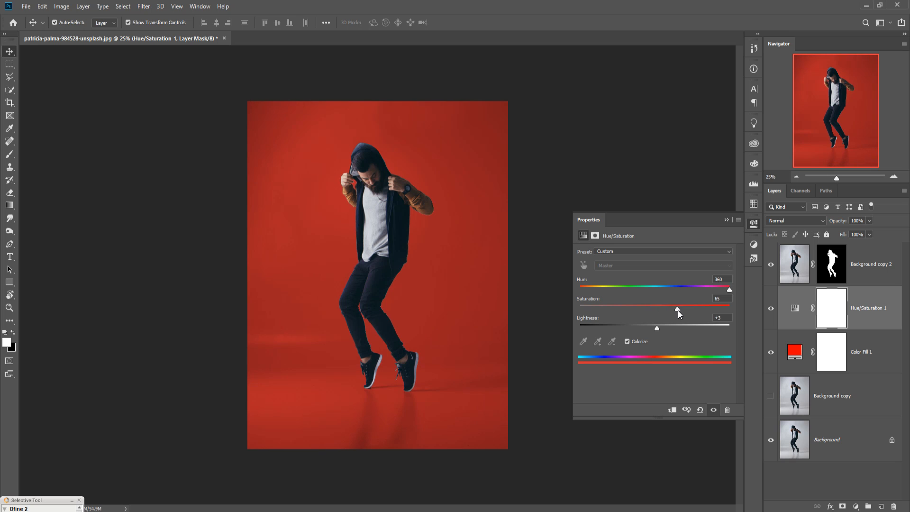
left_click_drag(675, 308, 692, 308)
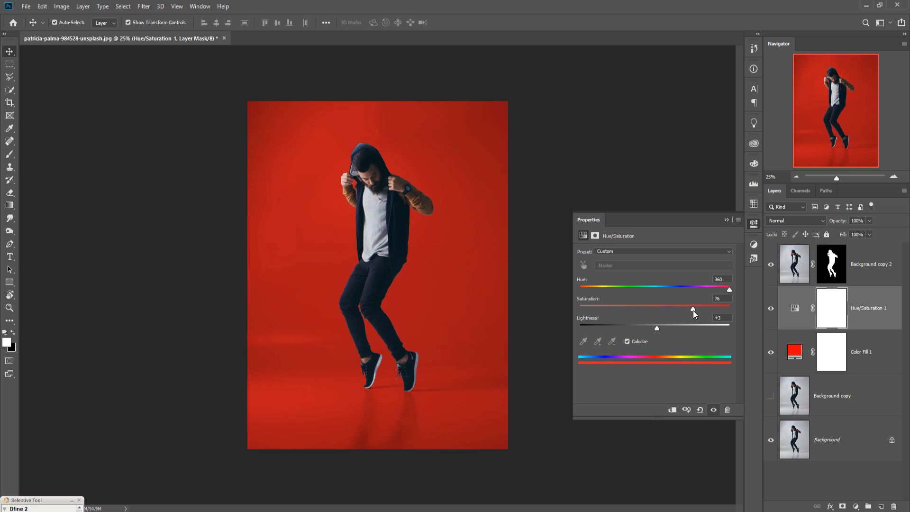
left_click_drag(692, 309, 690, 309)
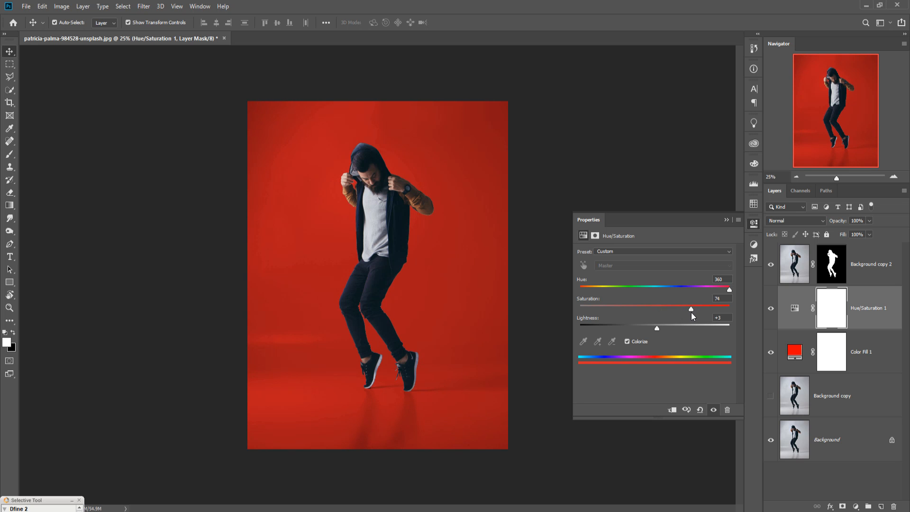
left_click_drag(656, 328, 654, 329)
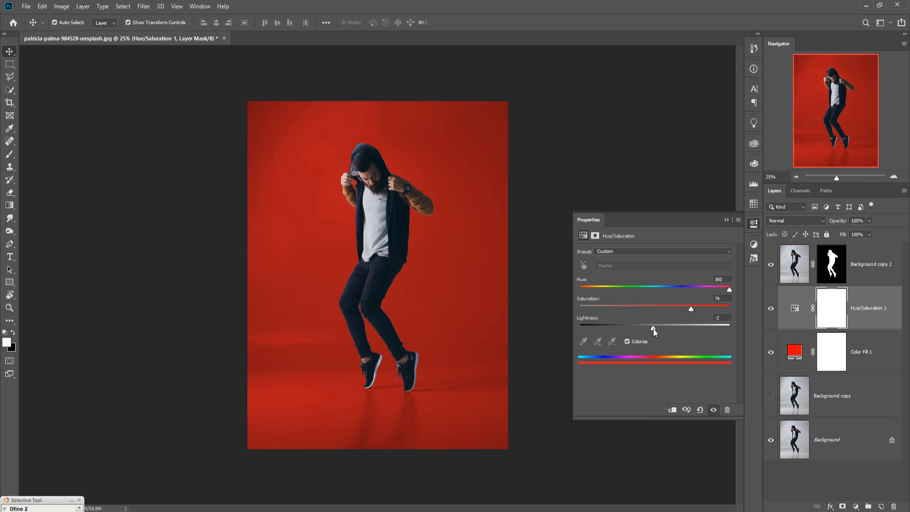
left_click_drag(652, 328, 658, 328)
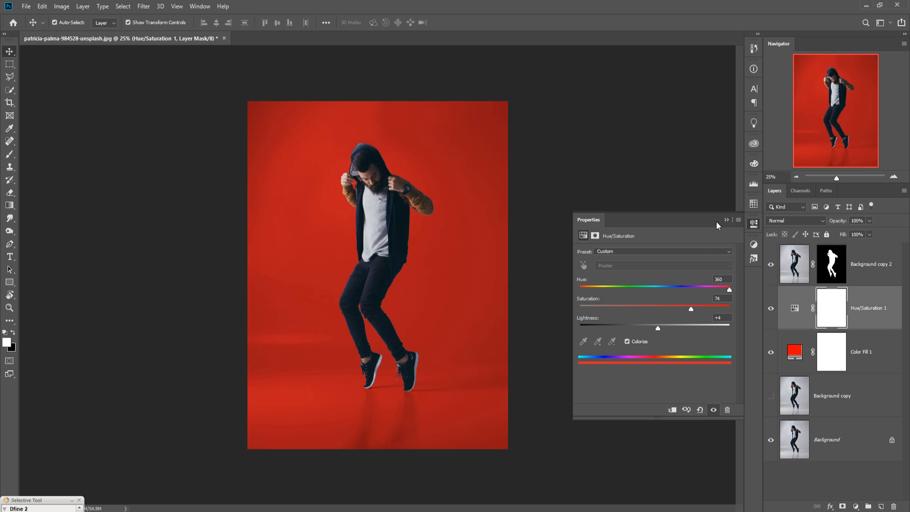
left_click(727, 220)
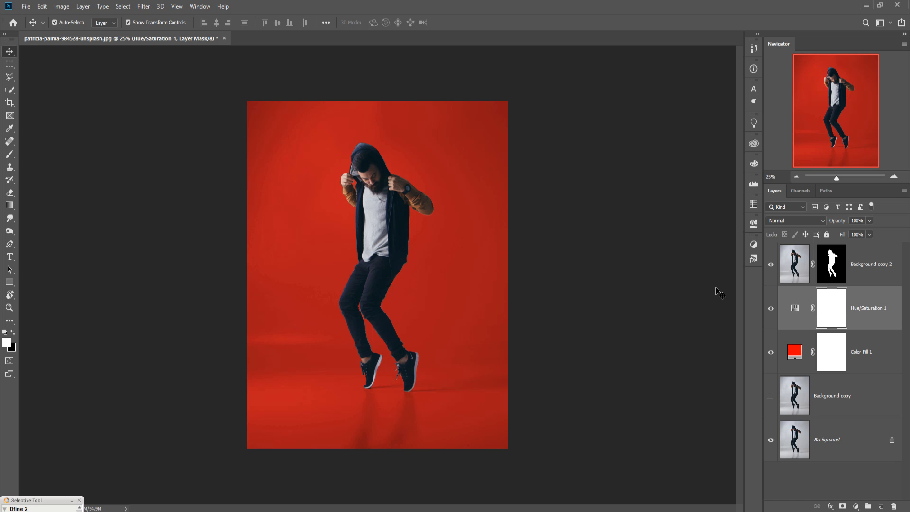
mouse_move(432, 421)
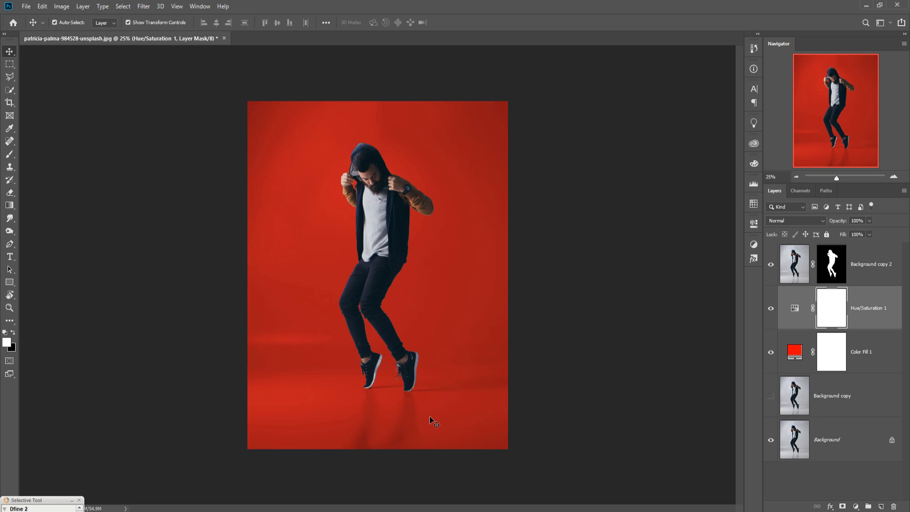
mouse_move(479, 420)
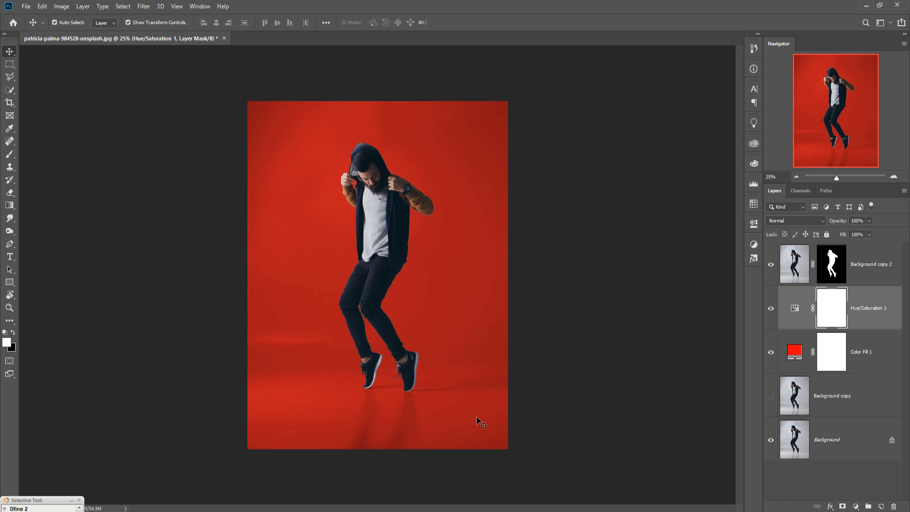
mouse_move(645, 348)
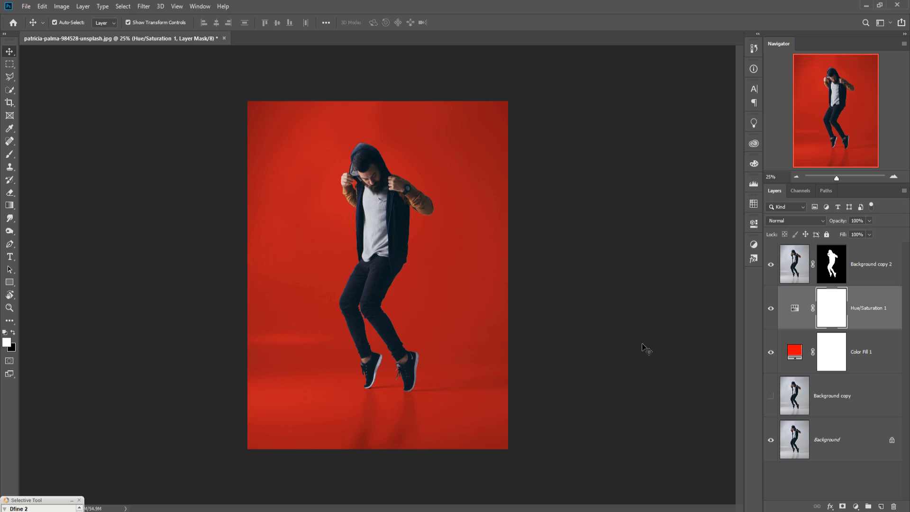